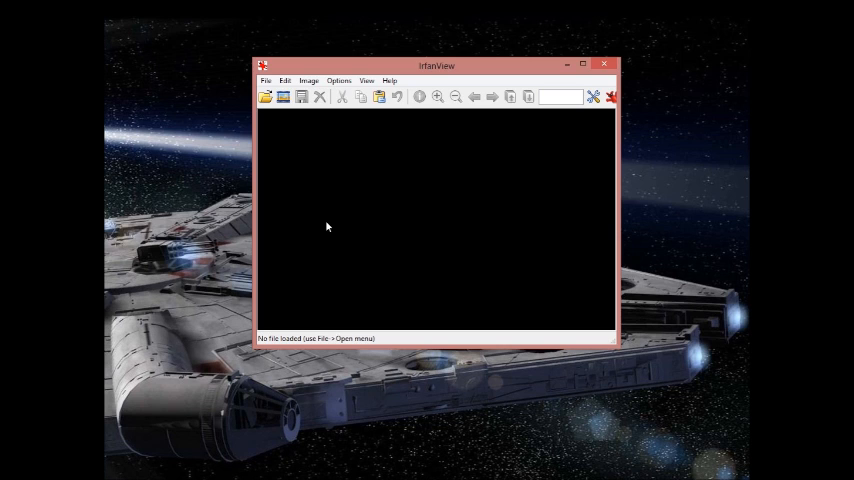
mouse_move(330, 54)
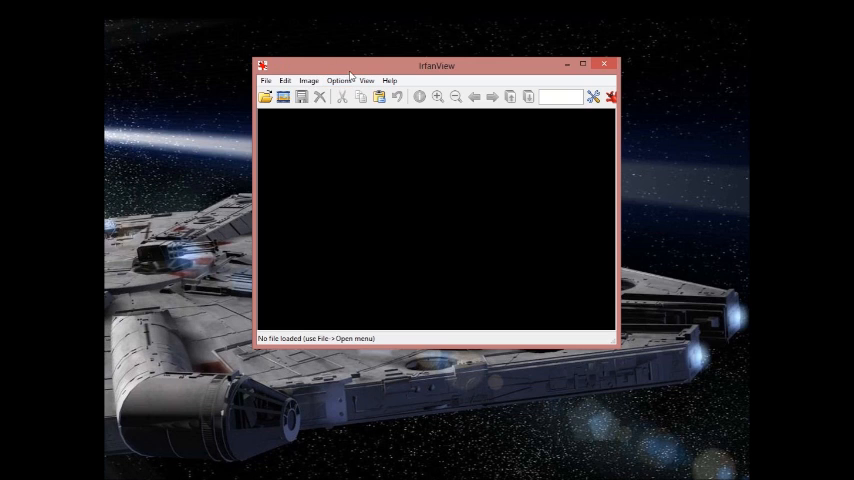
mouse_move(340, 80)
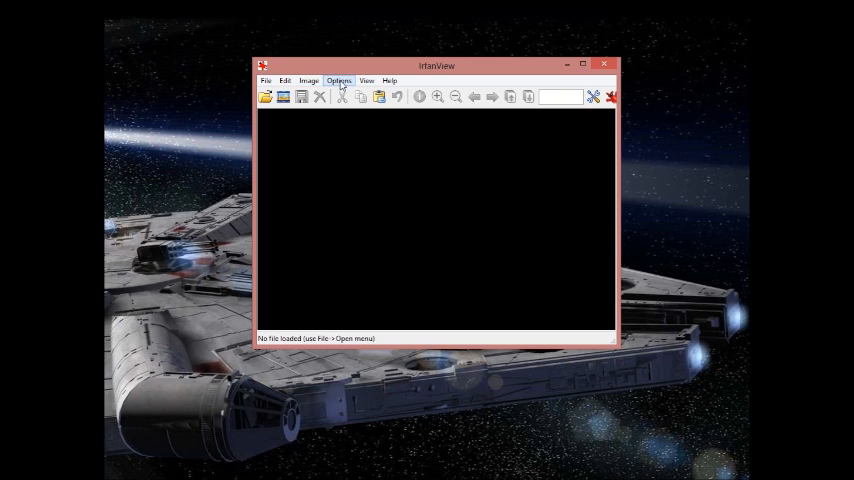
- Bring up IrfanView's Options menu to reach the screenshot capture command
left_click(340, 80)
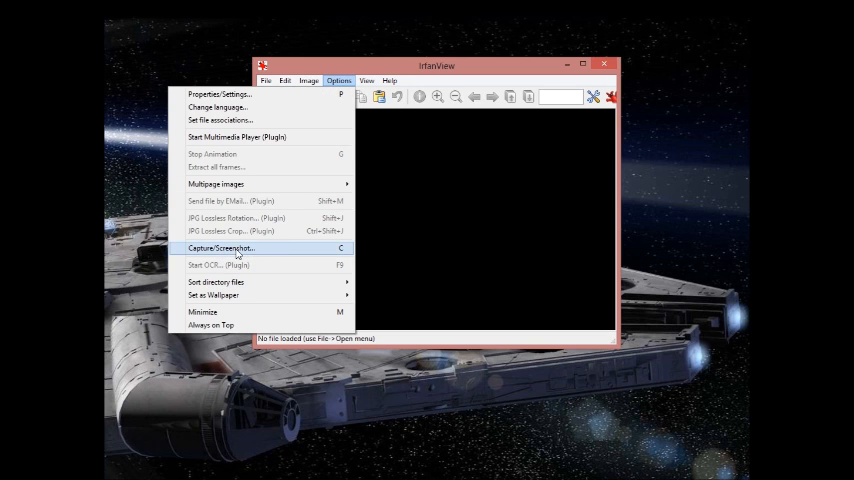
- Bring up Capture Setup and choose Custom rectangle region capture as the capture area
left_click(222, 248)
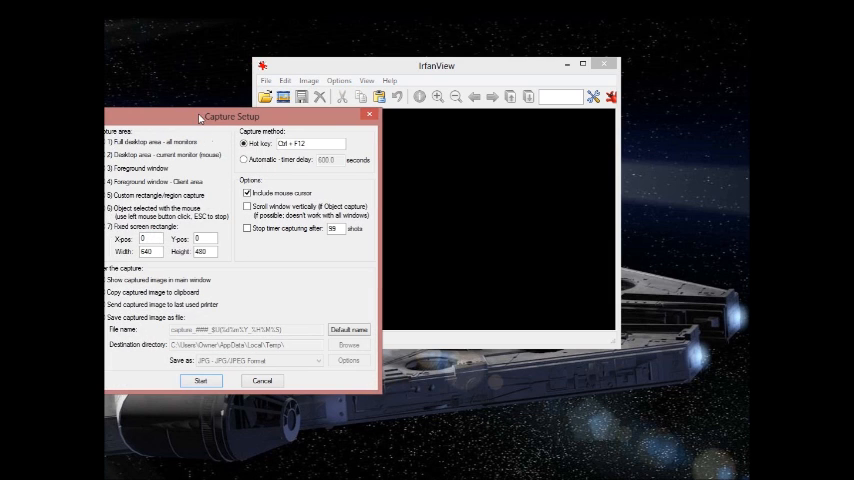
left_click_drag(230, 116, 408, 88)
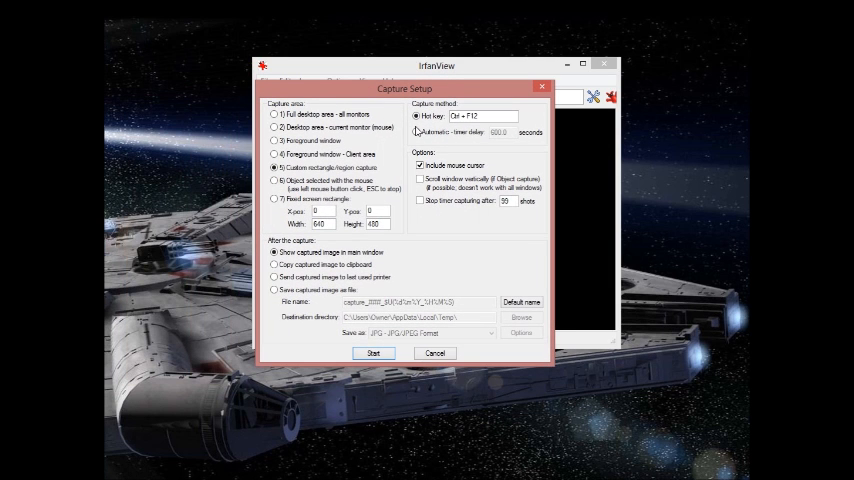
mouse_move(288, 104)
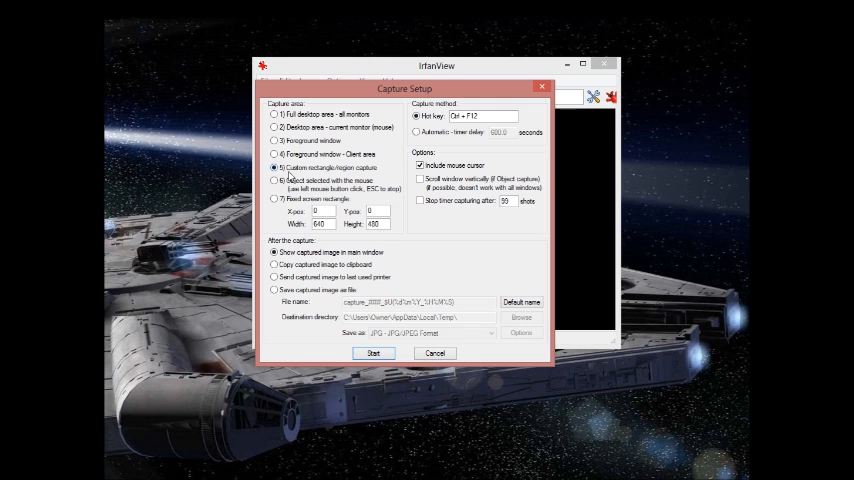
left_click(274, 180)
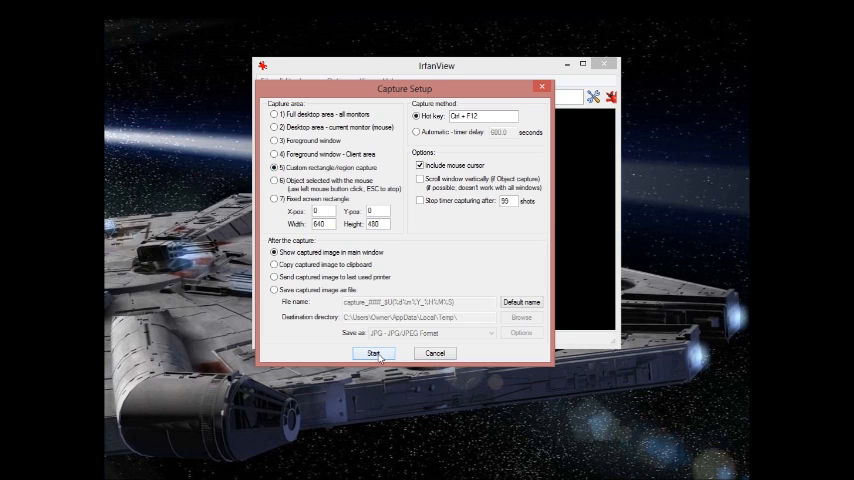
- Start the capture and grab a desktop rectangle around the red IrfanView logo and satellite dish
left_click(372, 352)
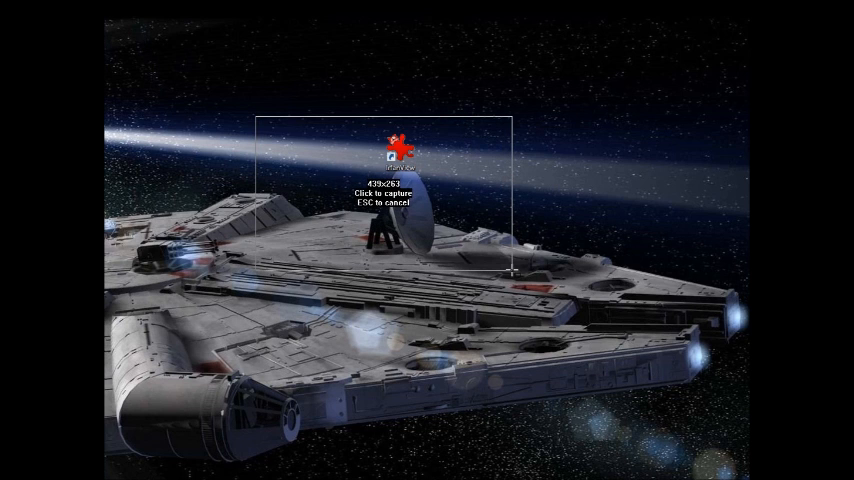
left_click_drag(510, 270, 524, 282)
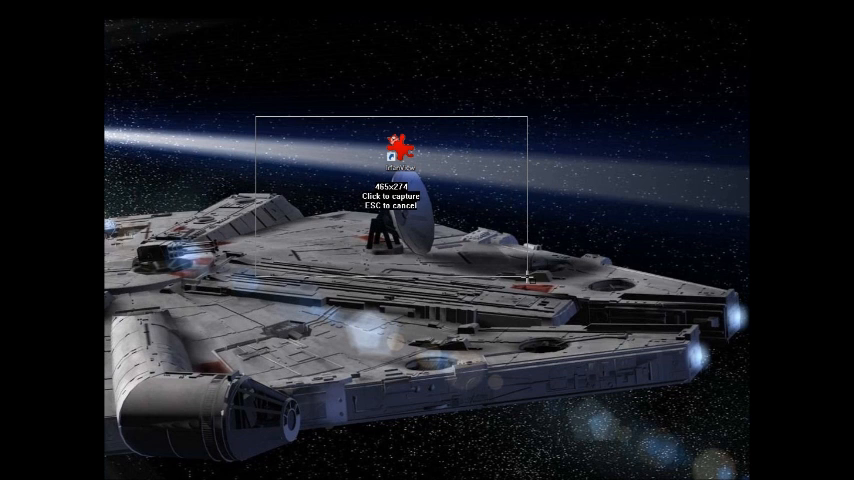
left_click(524, 278)
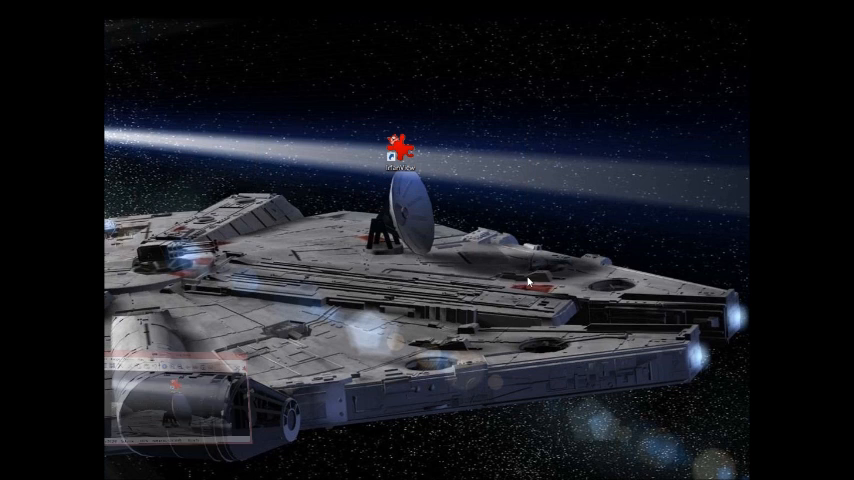
- Enlarge and reposition the Clipboard01 window showing the logo-and-dish capture
double_click(396, 150)
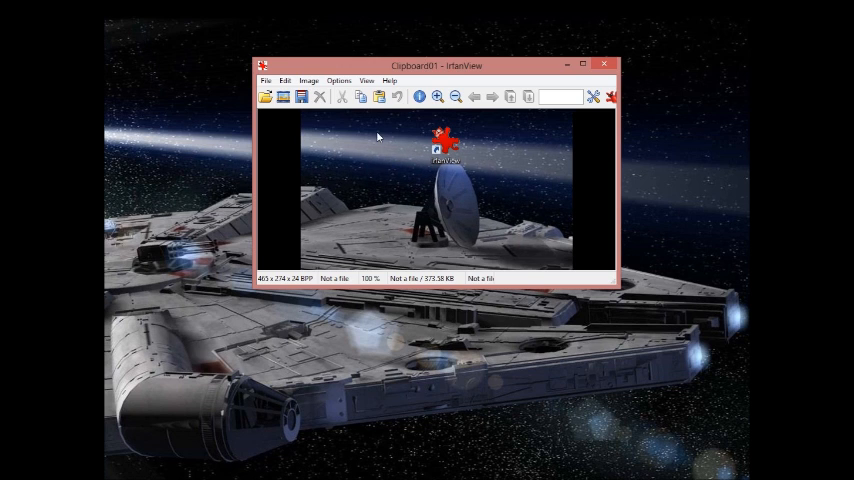
mouse_move(248, 284)
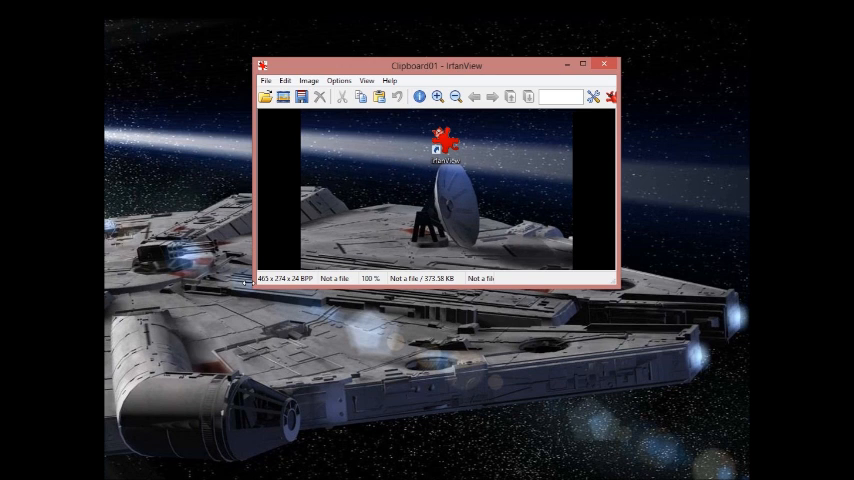
left_click_drag(438, 64, 400, 64)
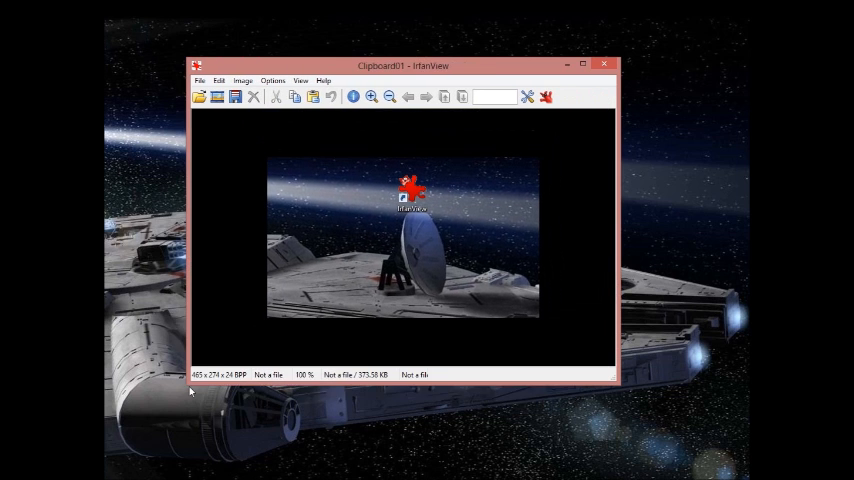
left_click(200, 80)
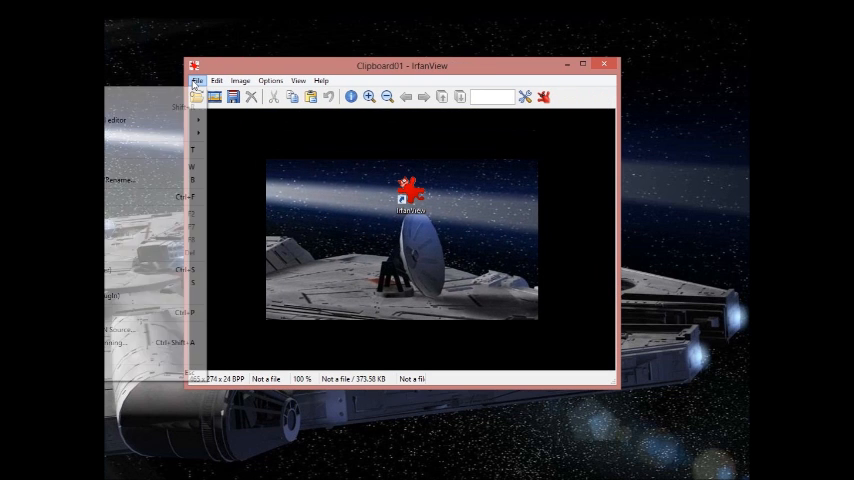
left_click_drag(392, 64, 420, 66)
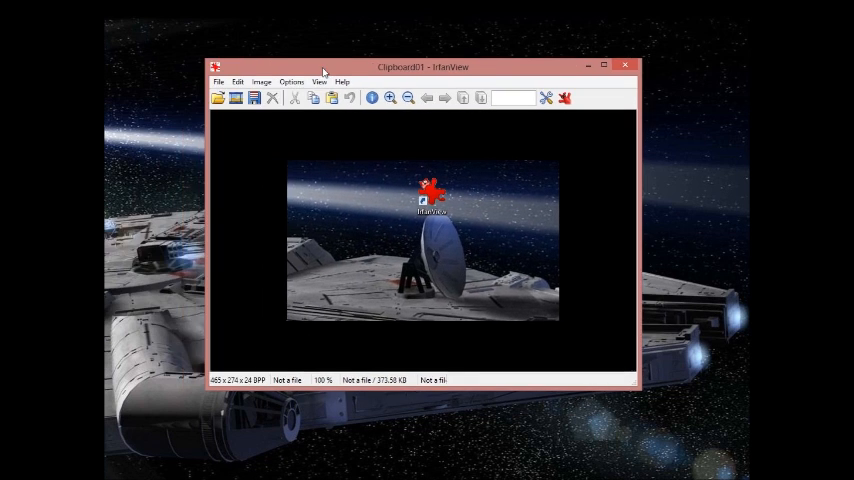
- Show the File menu's save options for the capture, then dismiss it without saving
left_click(302, 86)
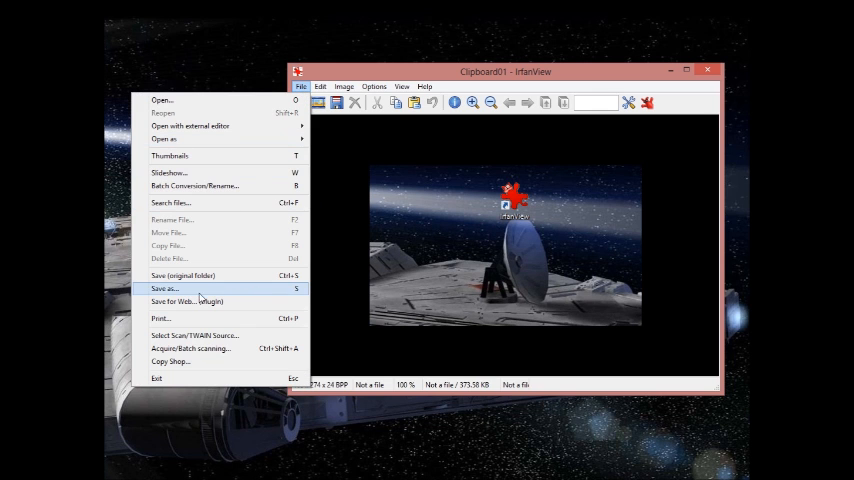
left_click(164, 288)
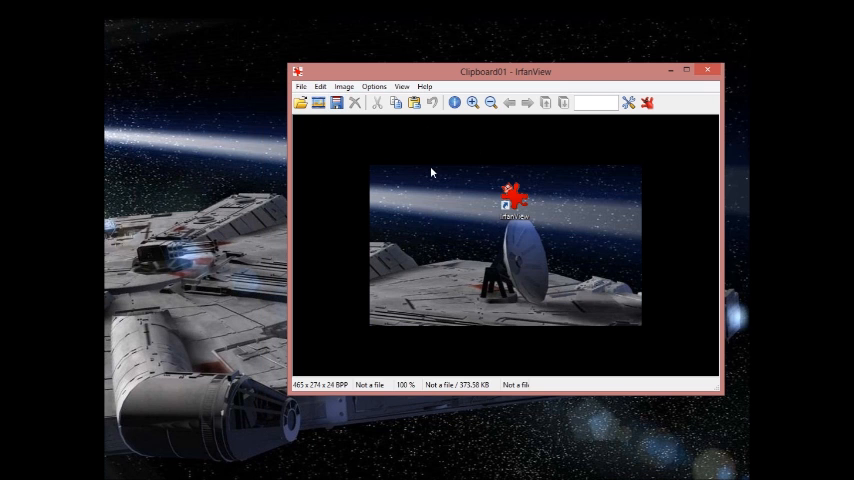
mouse_move(496, 76)
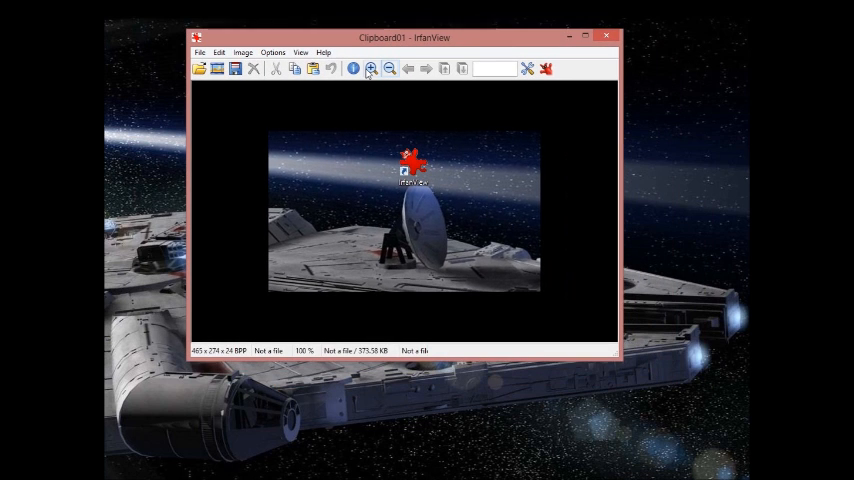
left_click(372, 68)
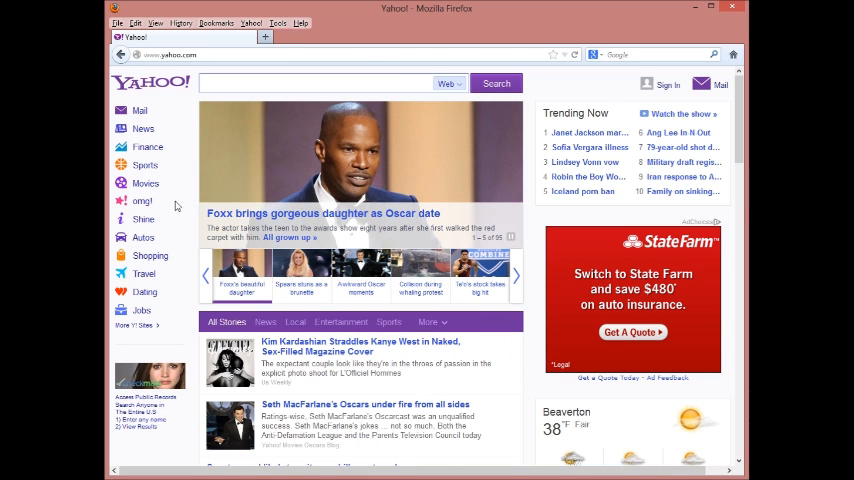
- Open the Foxx Oscar date story on Yahoo and scroll to the family photo gallery
left_click(240, 284)
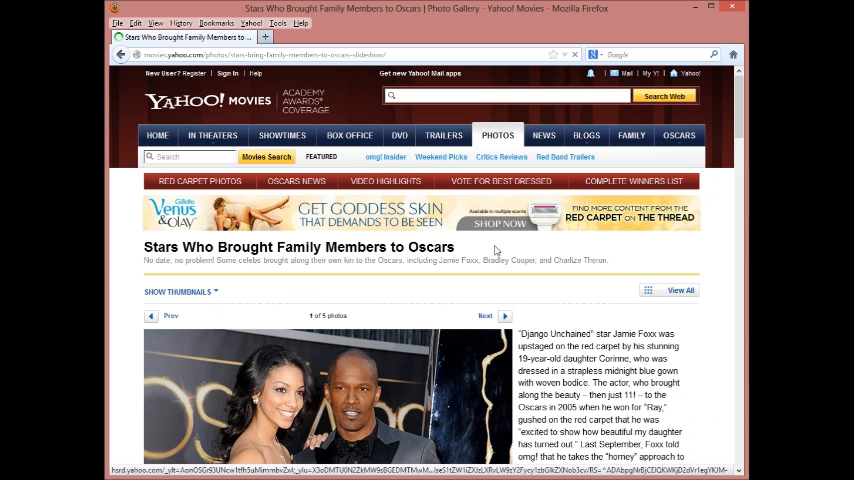
scroll("down", 3)
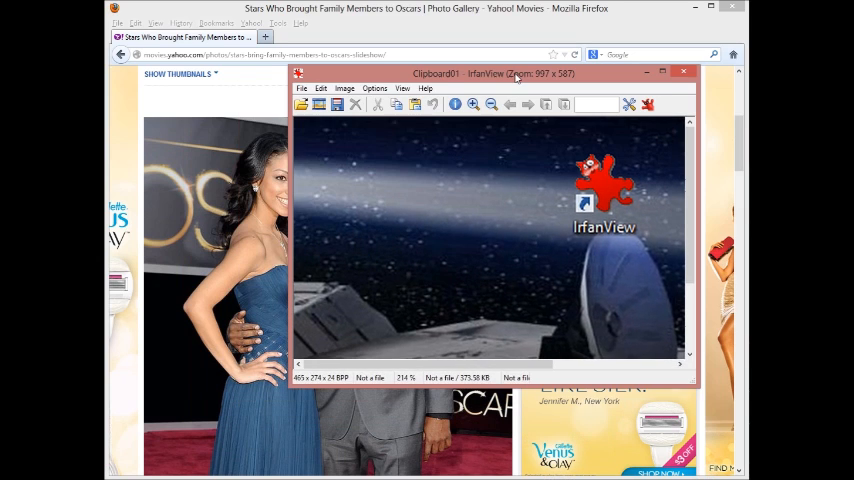
- Capture the Oscars photo of Foxx and his daughter as Clipboard02 and bring up its File menu to save
left_click(374, 88)
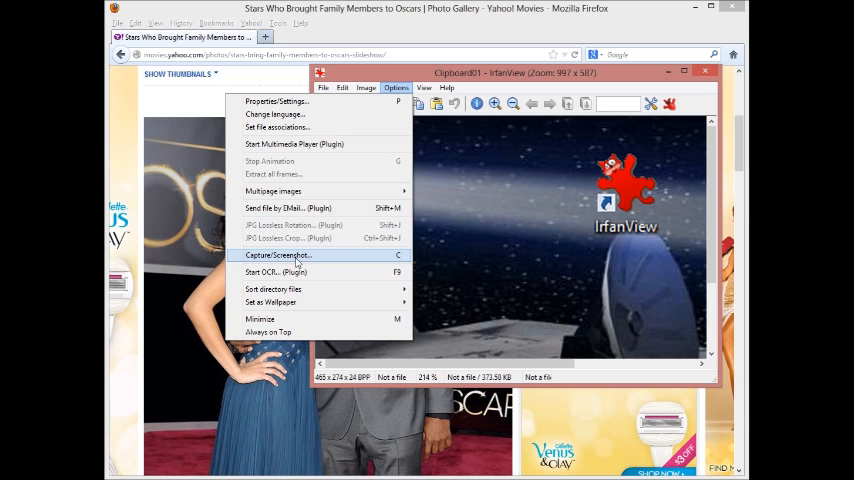
left_click(278, 256)
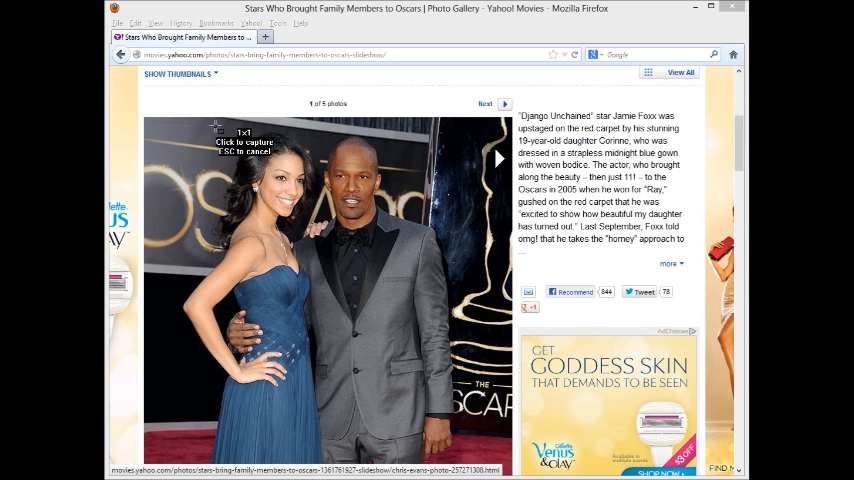
left_click_drag(212, 128, 422, 324)
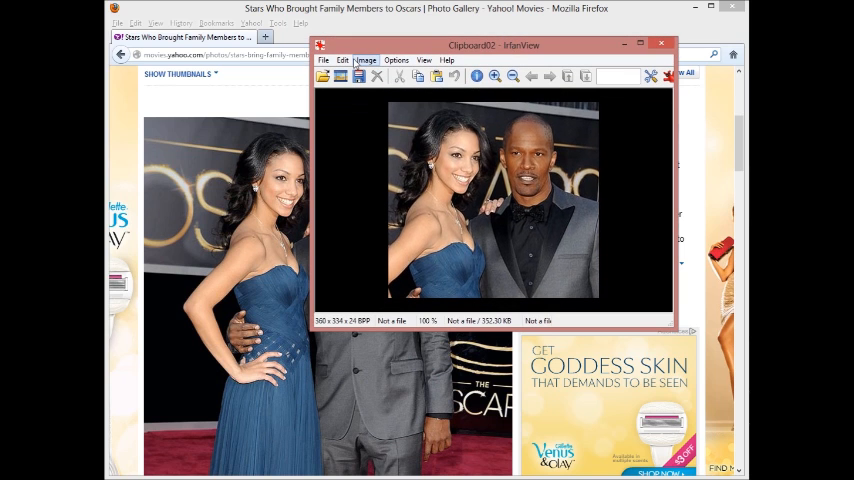
left_click(324, 60)
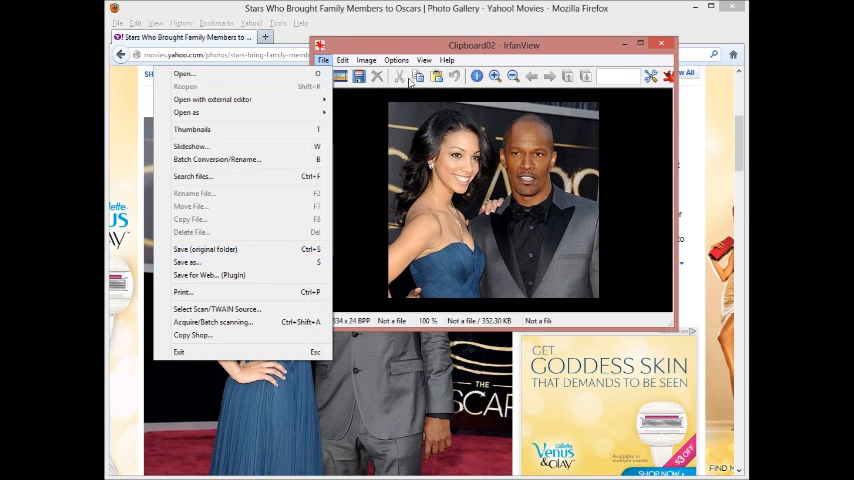